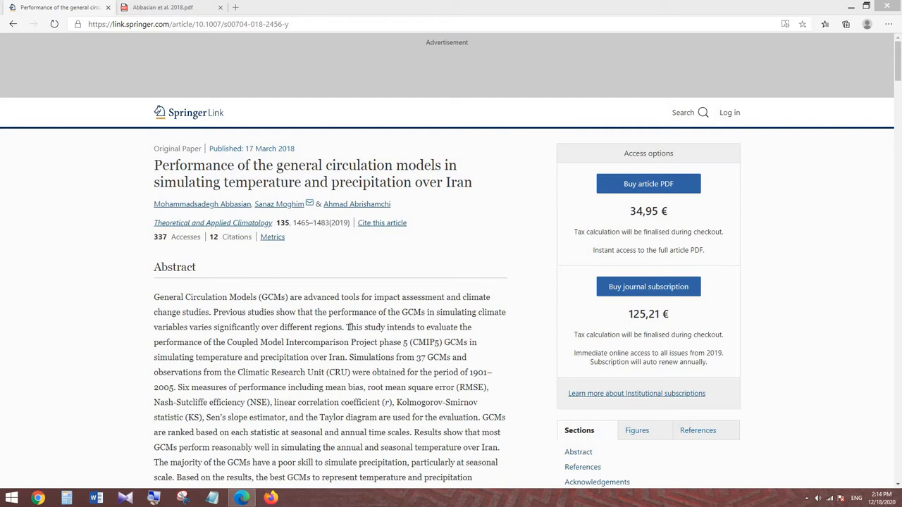
# Step: Select the abstract text from 'This study intends' through 'annual time scales'
pyautogui.moveTo(346, 327); pyautogui.dragTo(388, 417)
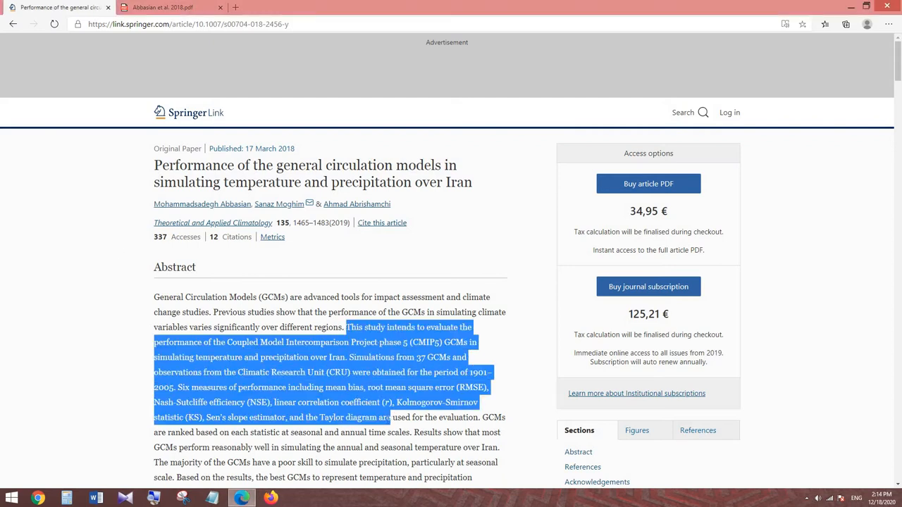
pyautogui.moveTo(387, 417); pyautogui.dragTo(409, 432)
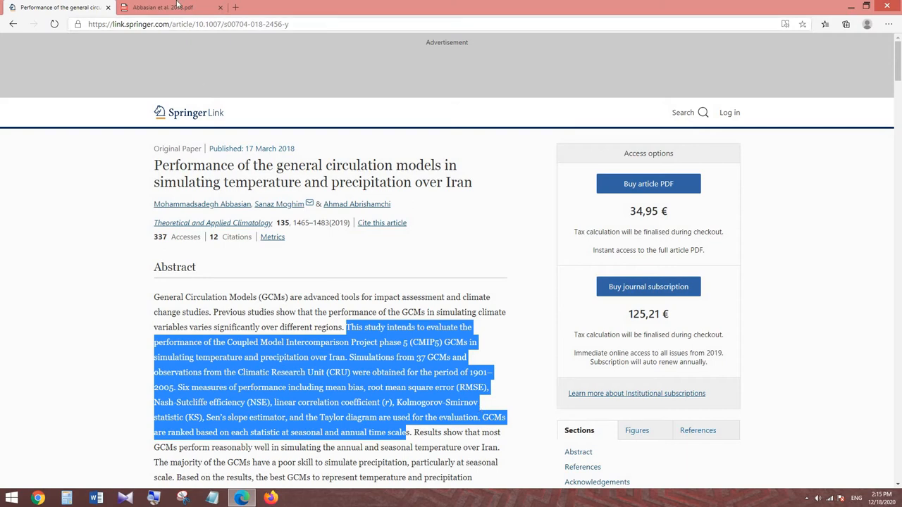
# Step: Switch to the Abbasian et al. 2018 PDF and scroll to Fig. 1 on page 7
pyautogui.click(162, 7)
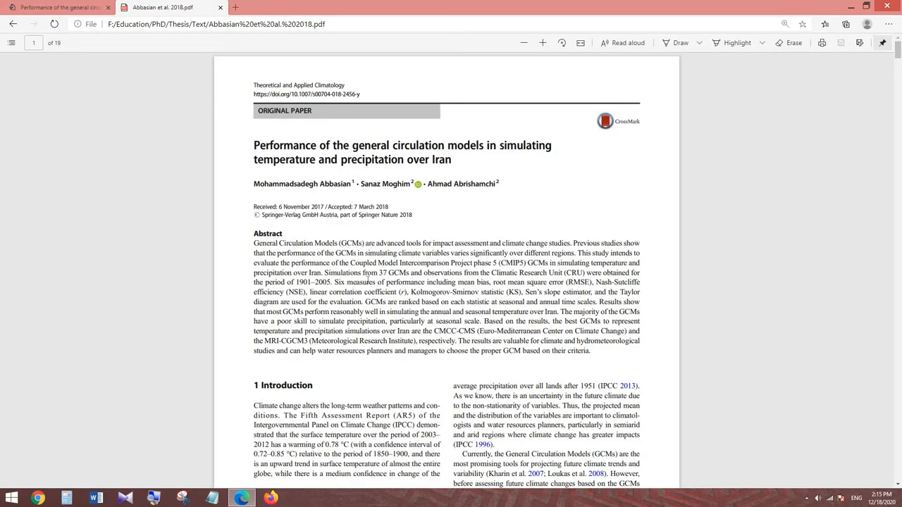
pyautogui.scroll(-3)
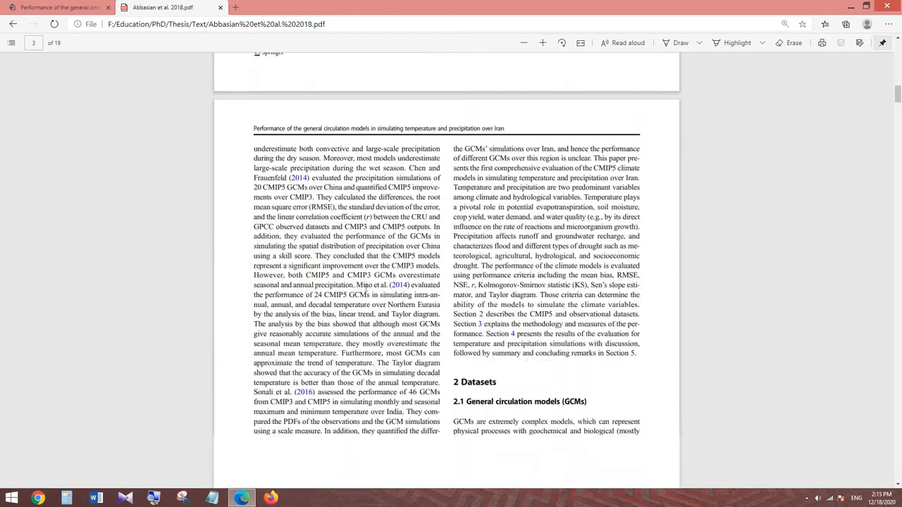
pyautogui.scroll(-3)
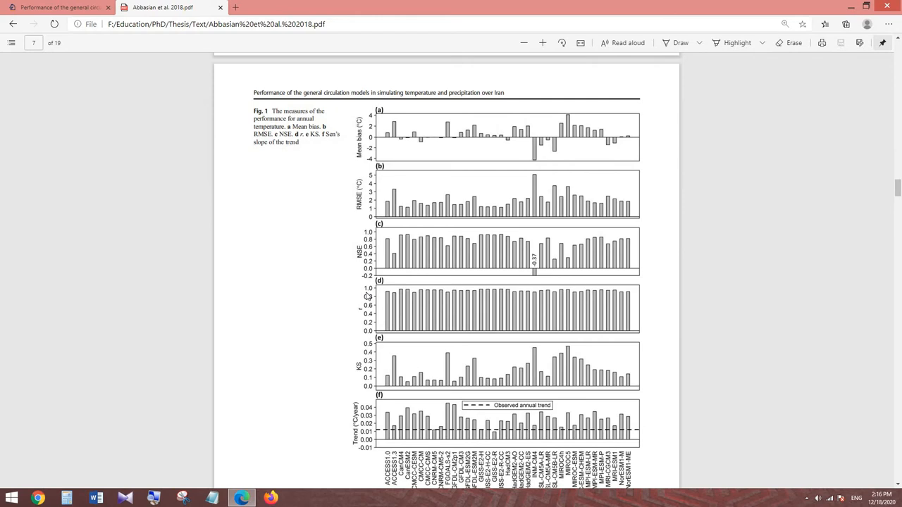
pyautogui.moveTo(385, 302)
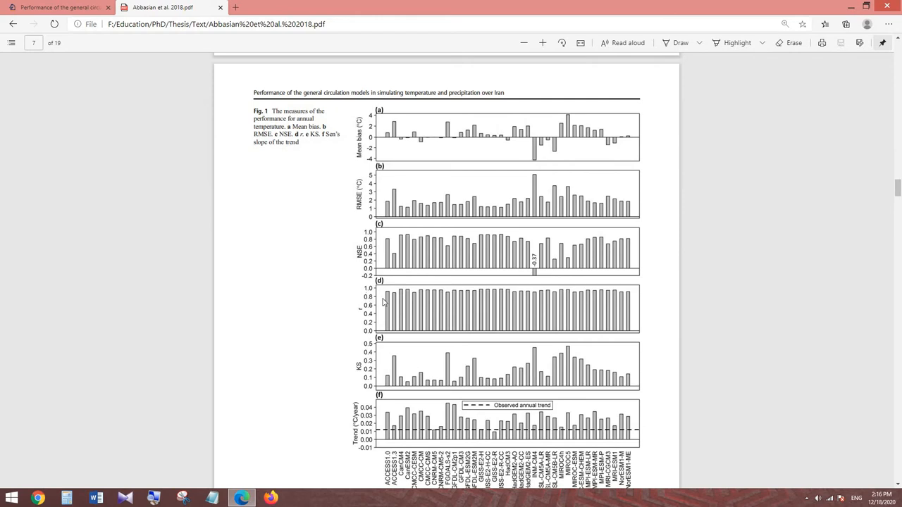
pyautogui.scroll(-3)
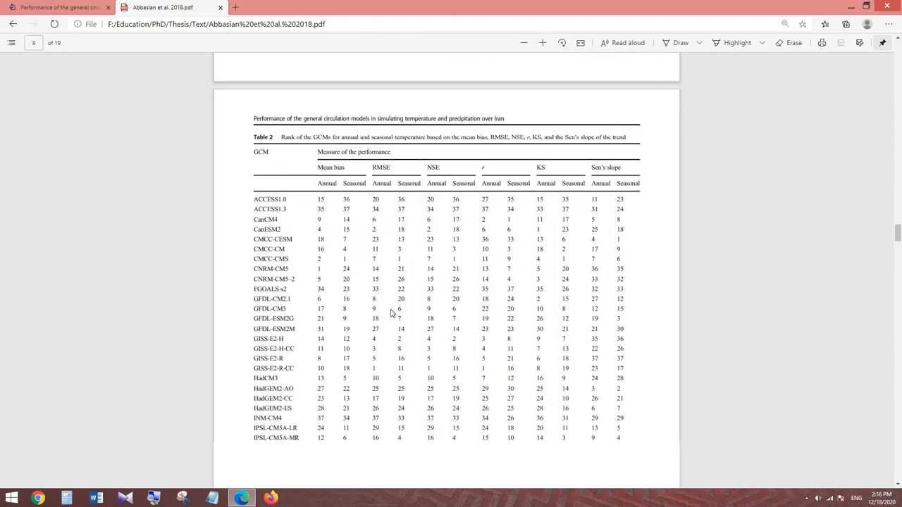
# Step: Scroll past Table 2 to Fig. 5 on page 13
pyautogui.scroll(-3)
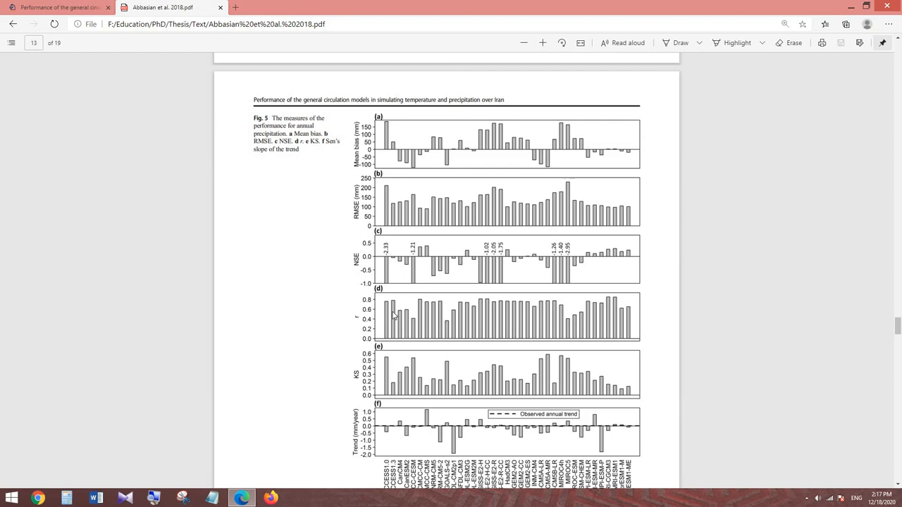
# Step: Scroll past Fig. 6 to the Fig. 8 Taylor diagrams on page 17
pyautogui.scroll(-3)
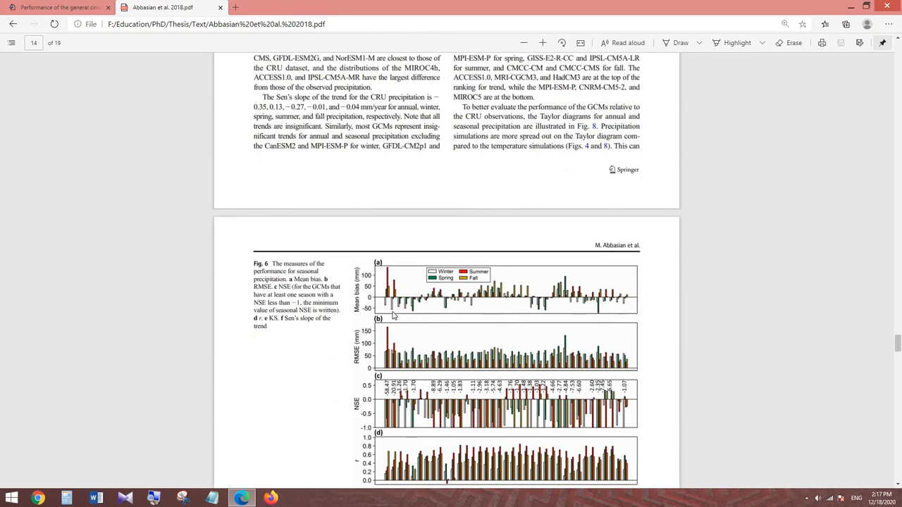
pyautogui.scroll(-3)
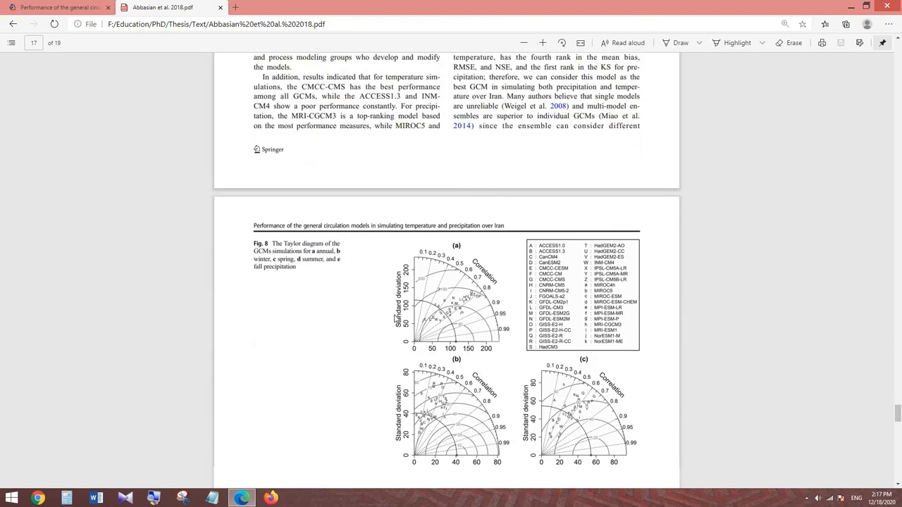
pyautogui.scroll(-3)
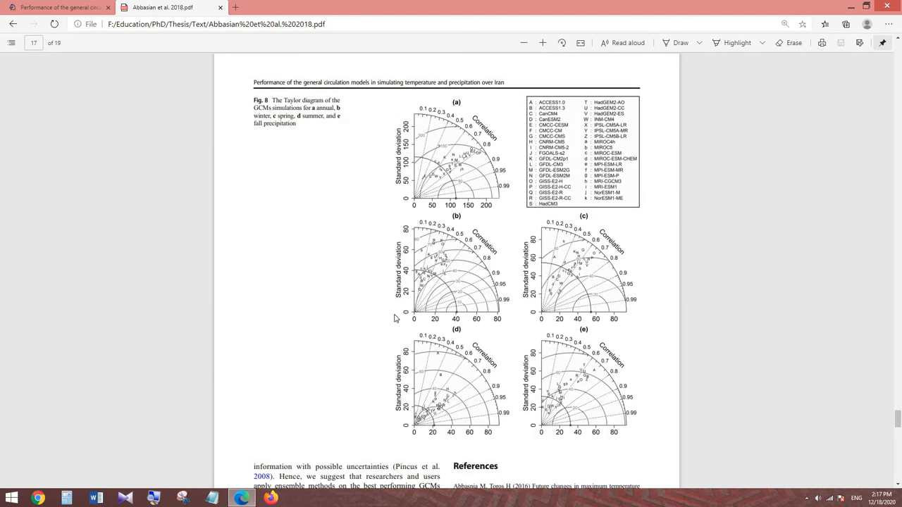